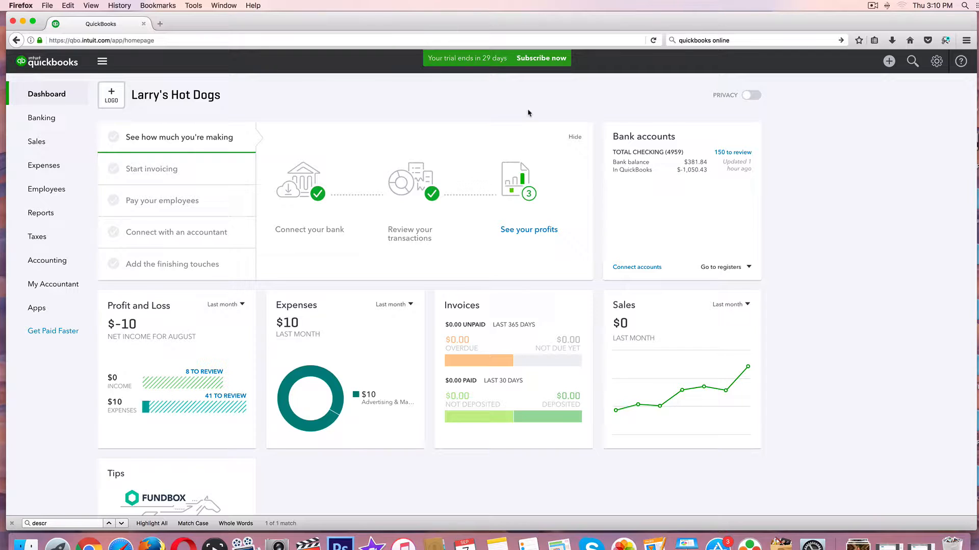
{"action": "mouse_move", "coordinate": [445, 121]}
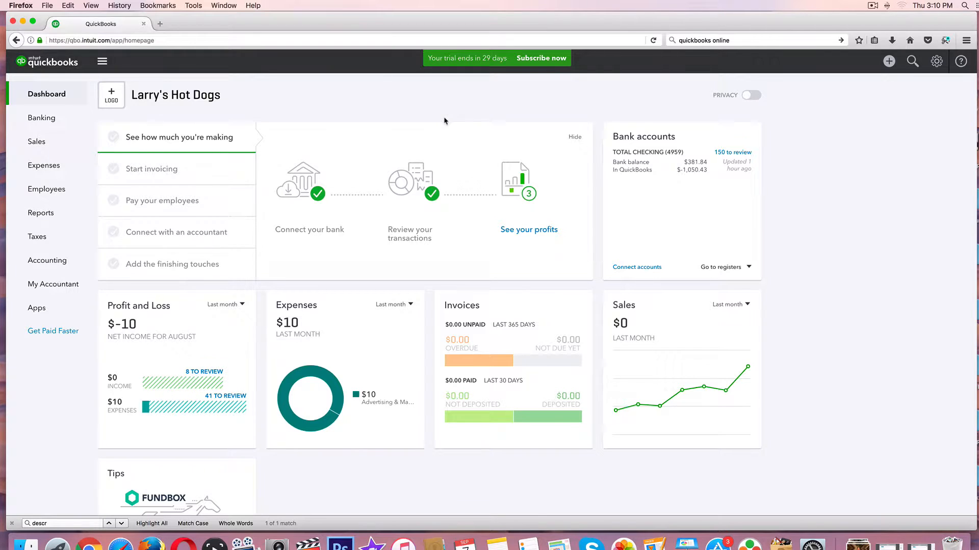
{"action": "mouse_move", "coordinate": [233, 143]}
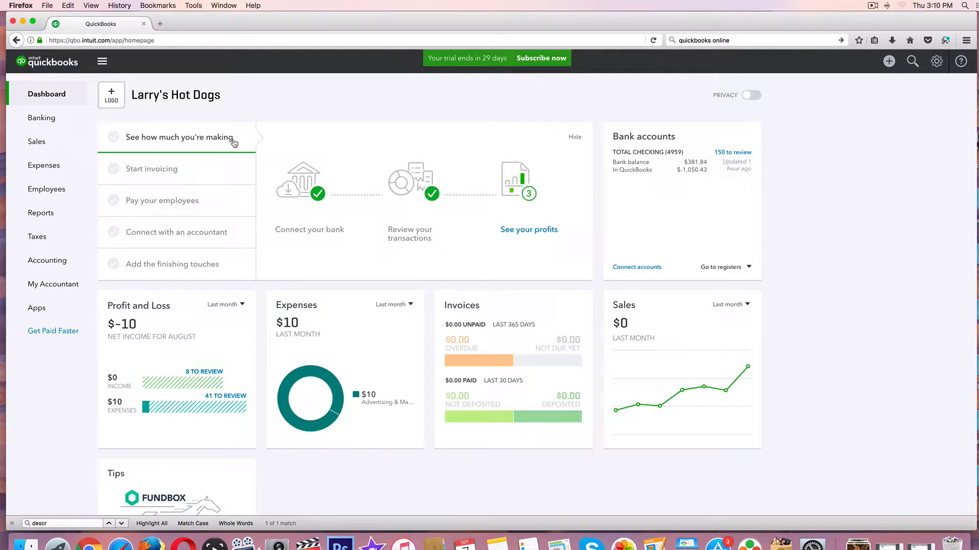
{"action": "mouse_move", "coordinate": [289, 116]}
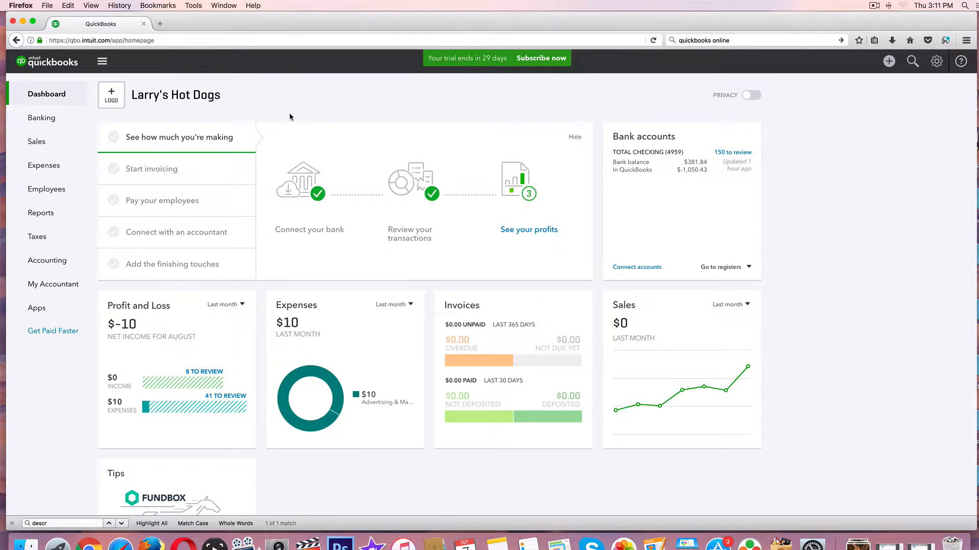
{"action": "mouse_move", "coordinate": [294, 112]}
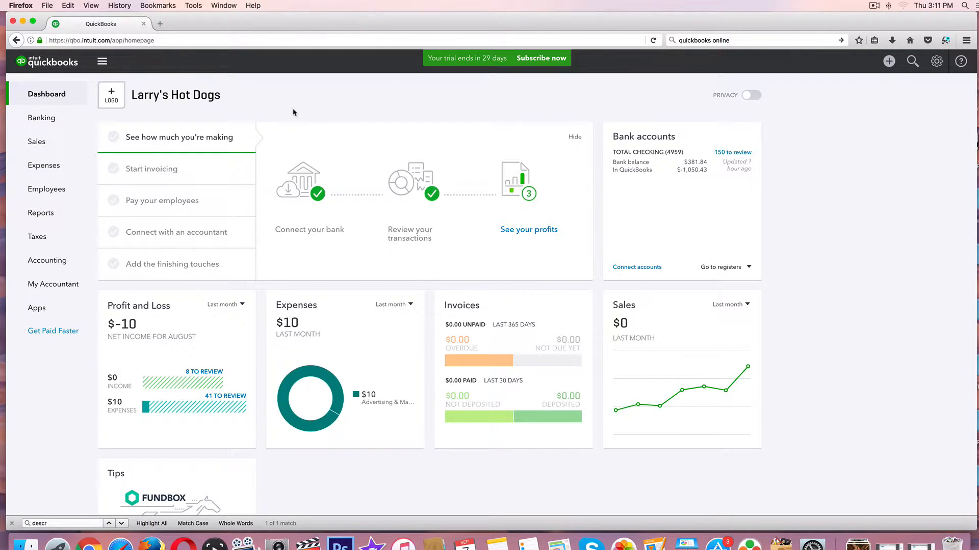
{"action": "mouse_move", "coordinate": [384, 26]}
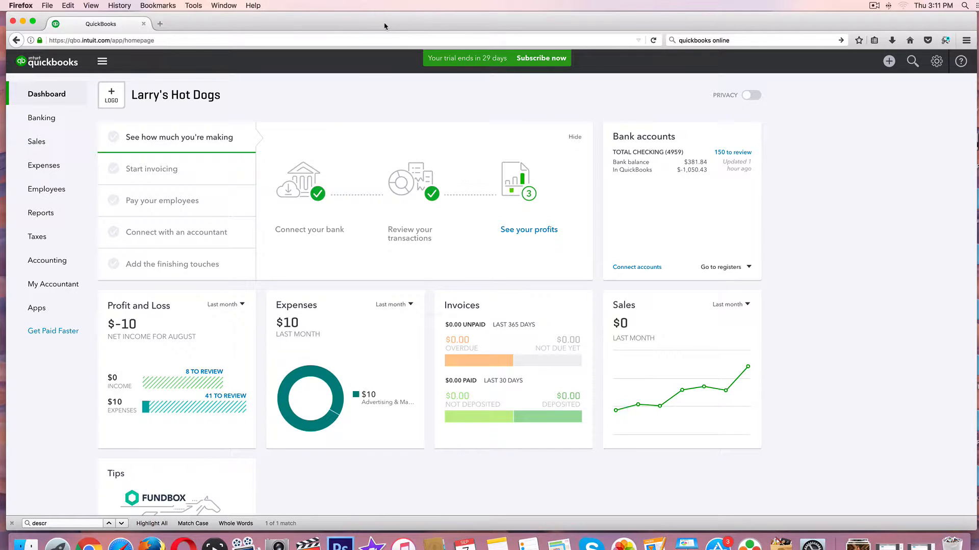
{"action": "mouse_move", "coordinate": [336, 98]}
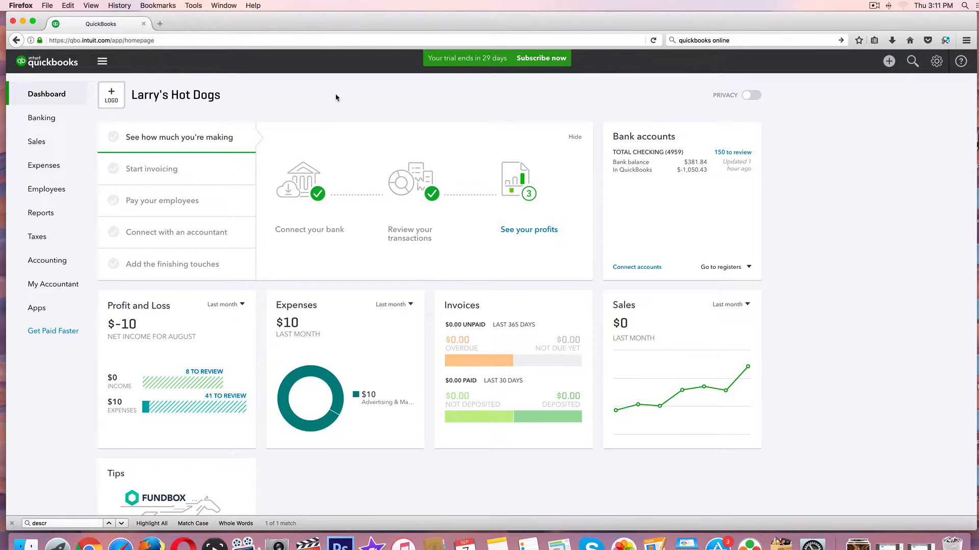
{"action": "mouse_move", "coordinate": [48, 94]}
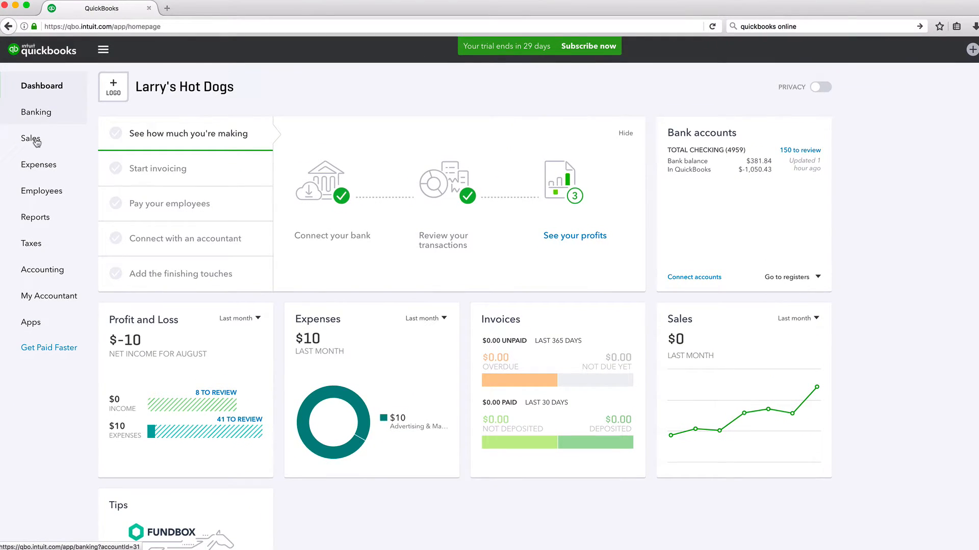
Go to the Customers list showing Buckshot Roberts and Freddy Krueger.
{"action": "left_click", "coordinate": [31, 138]}
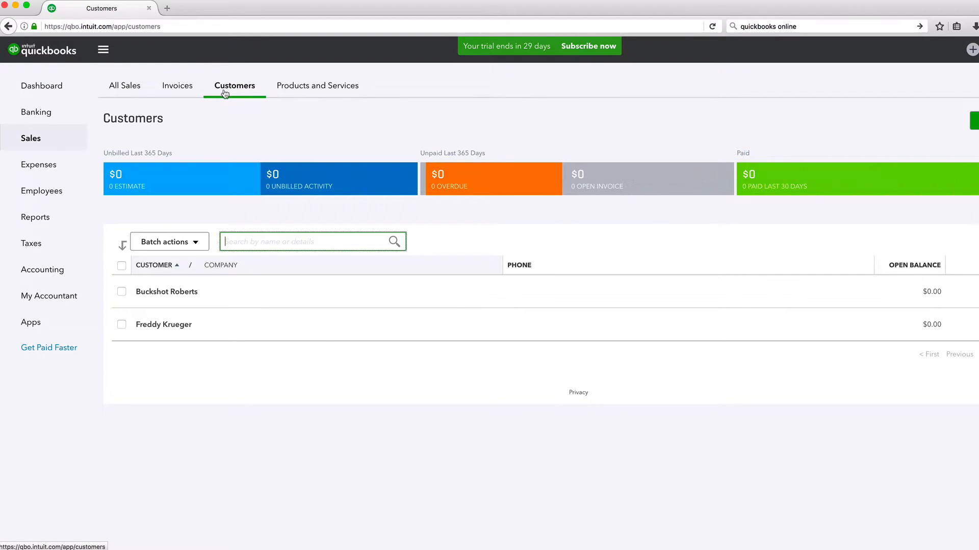
{"action": "mouse_move", "coordinate": [688, 256]}
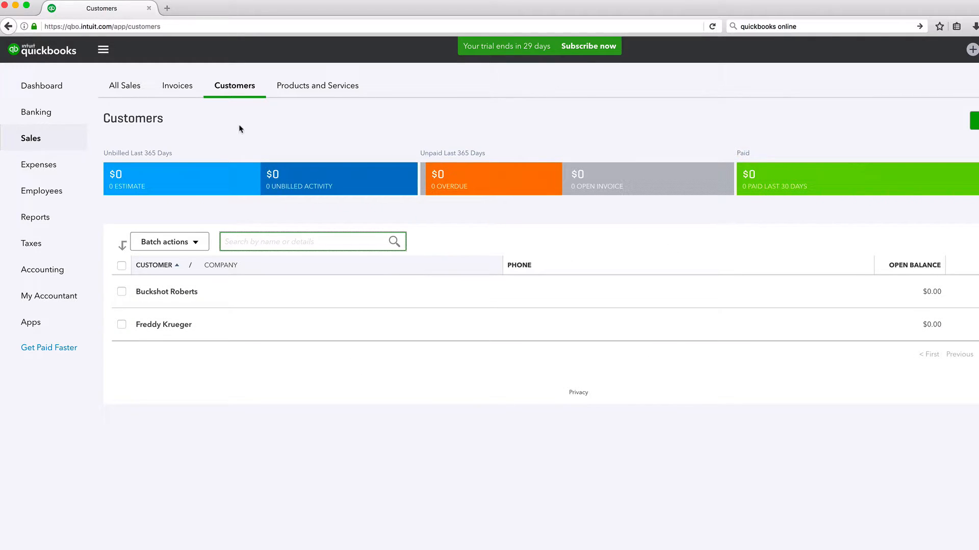
{"action": "mouse_move", "coordinate": [246, 125]}
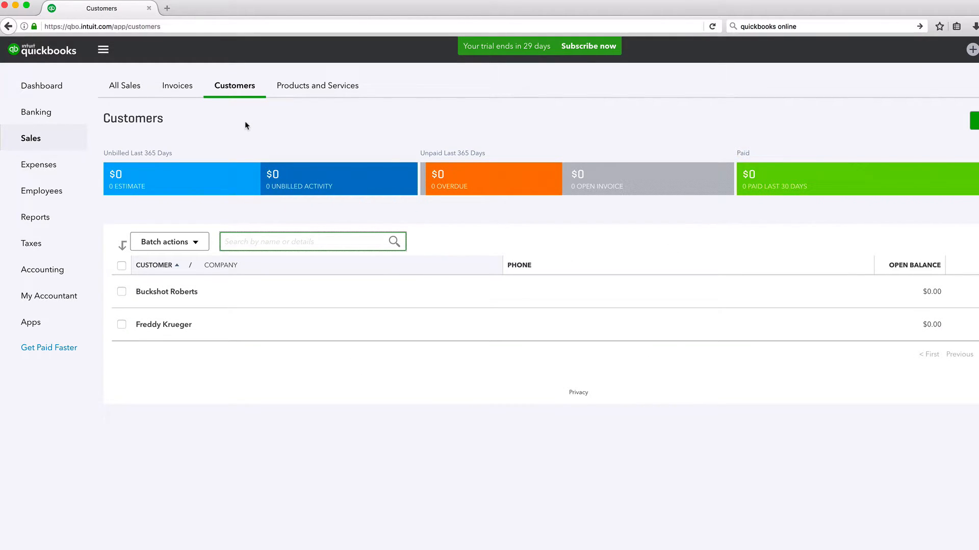
{"action": "left_click", "coordinate": [312, 241]}
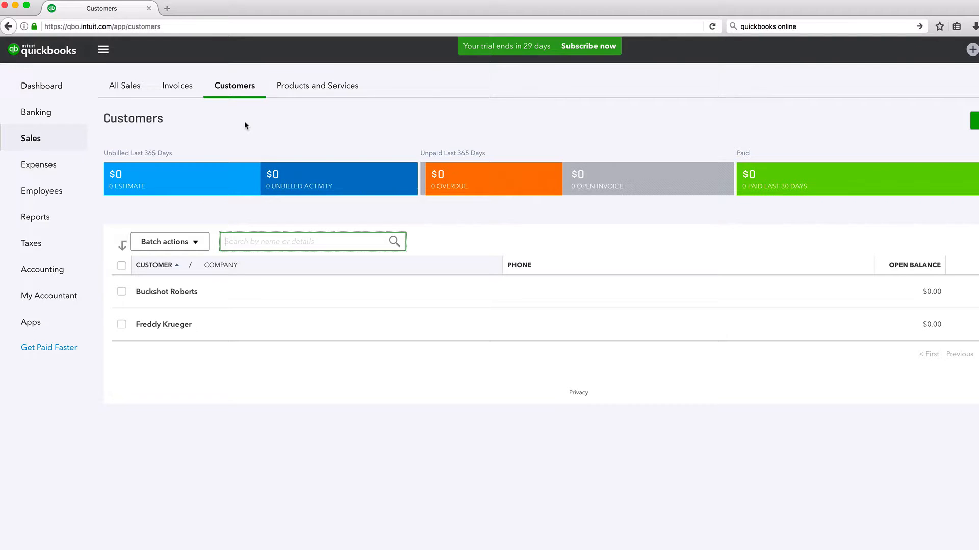
{"action": "mouse_move", "coordinate": [492, 242]}
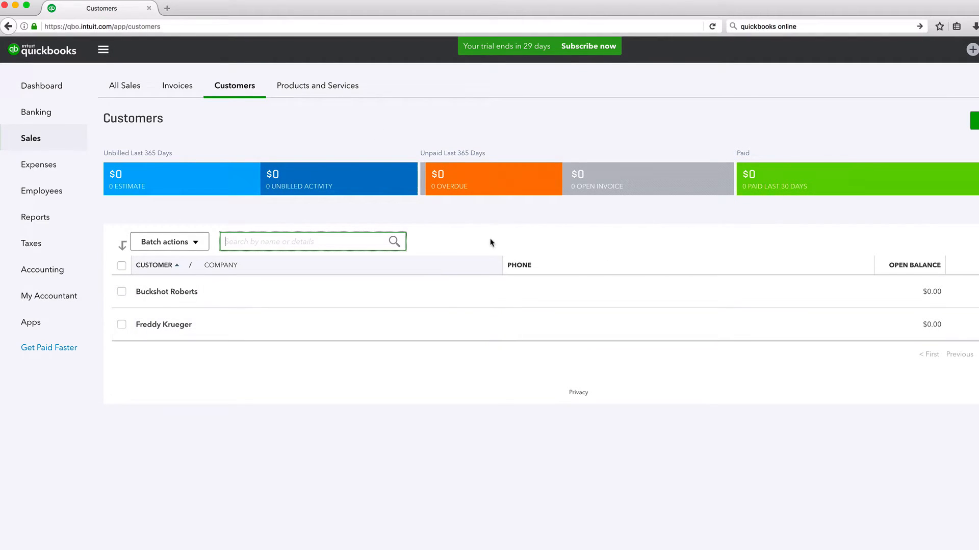
{"action": "mouse_move", "coordinate": [247, 122]}
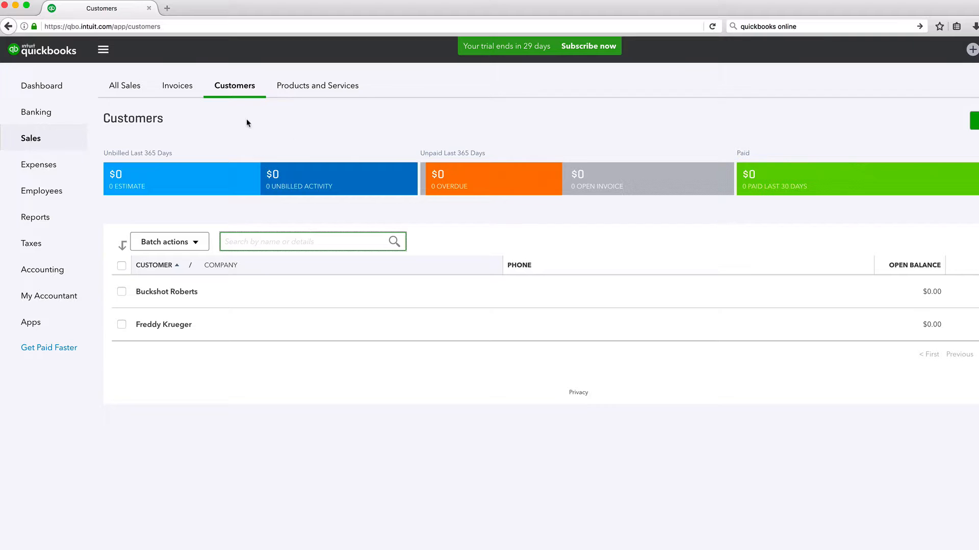
{"action": "mouse_move", "coordinate": [233, 92]}
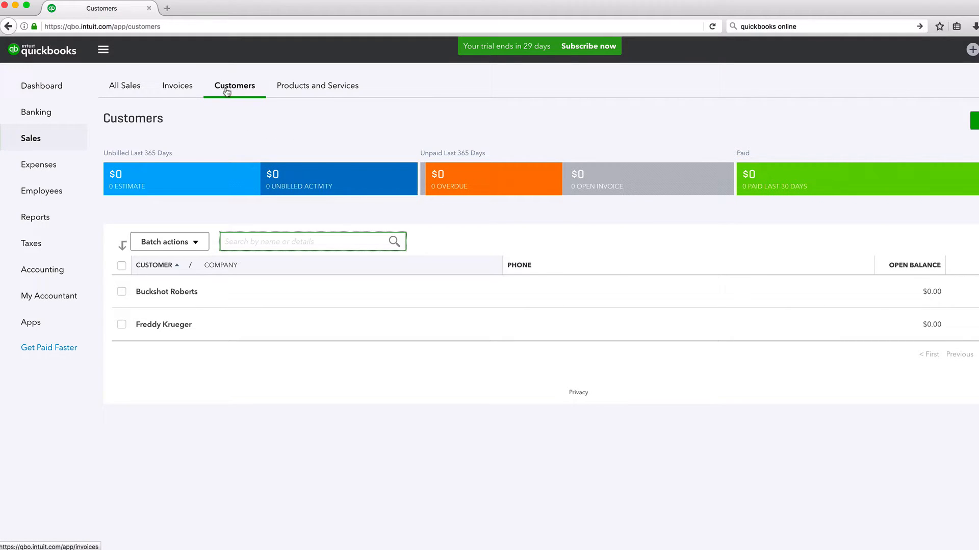
{"action": "mouse_move", "coordinate": [827, 108]}
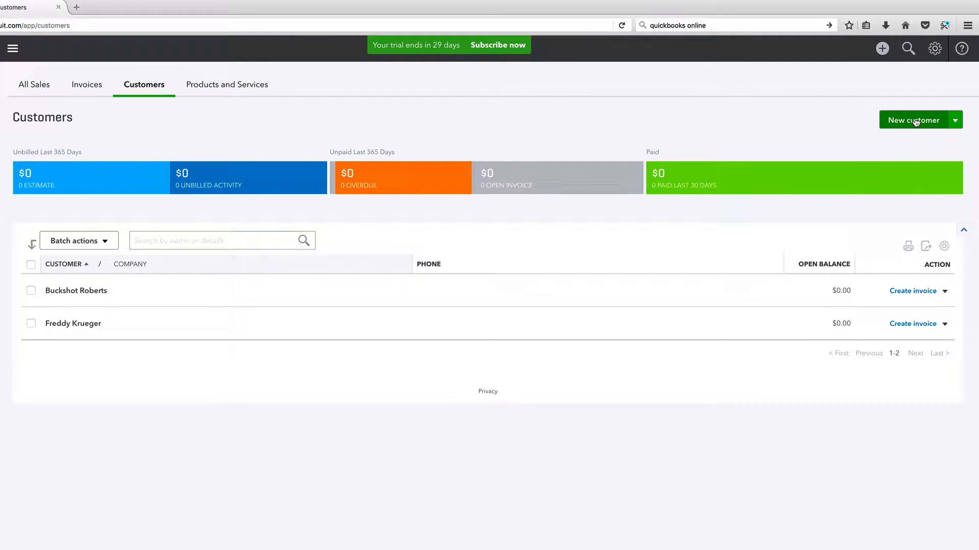
Start a new customer record from the Customers page.
{"action": "left_click", "coordinate": [911, 120]}
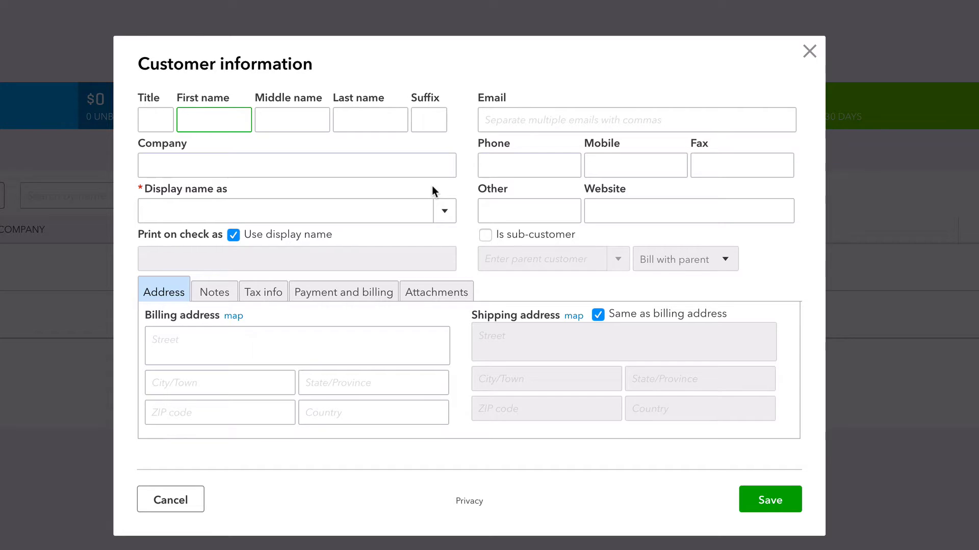
{"action": "left_click", "coordinate": [214, 119]}
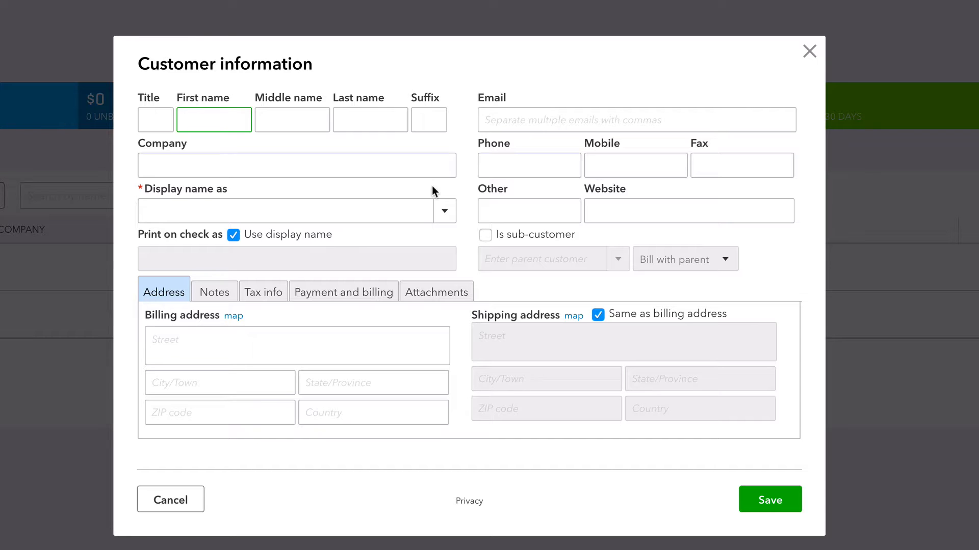
{"action": "left_click", "coordinate": [214, 120]}
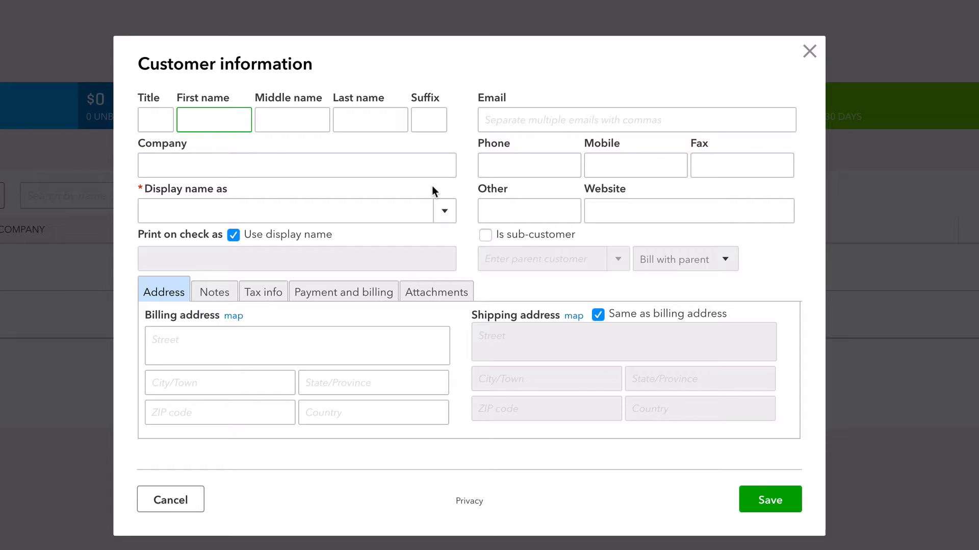
{"action": "left_click", "coordinate": [213, 119]}
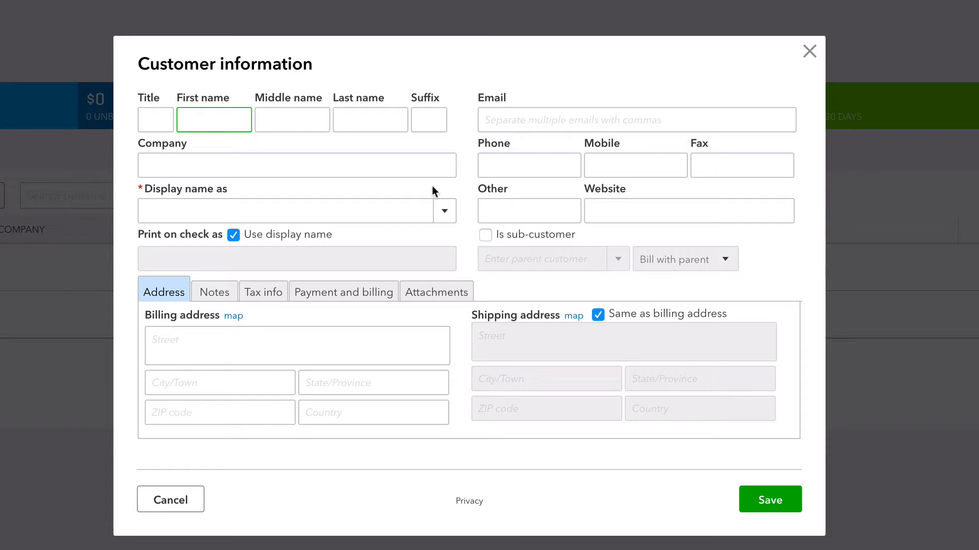
{"action": "mouse_move", "coordinate": [167, 71]}
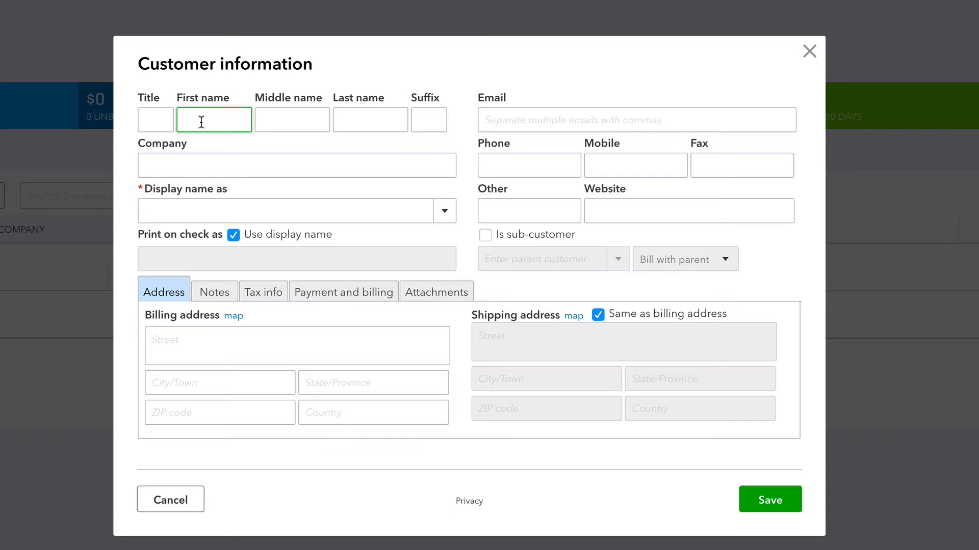
Enter first name John and last name Struggle, giving display name John Struggle.
{"action": "type", "text": "John"}
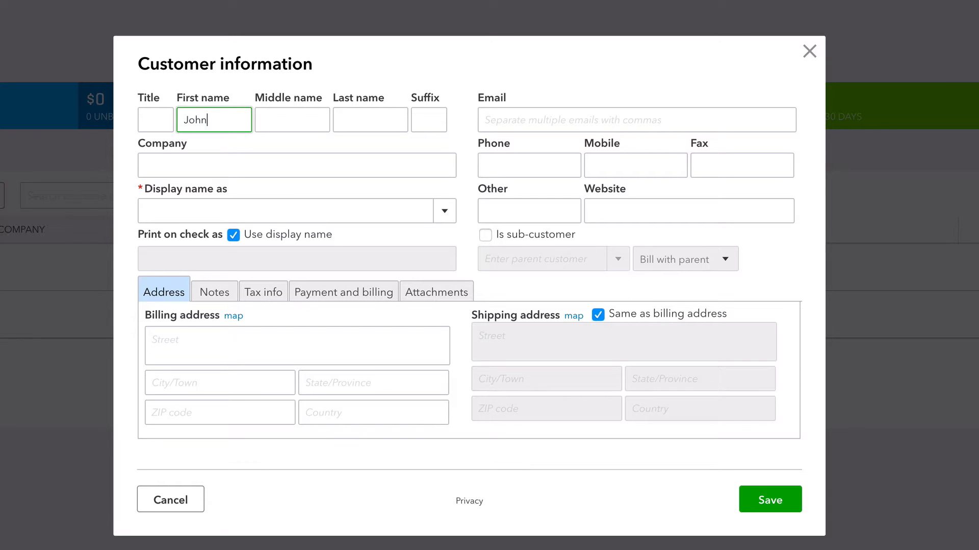
{"action": "type", "text": "Struggle"}
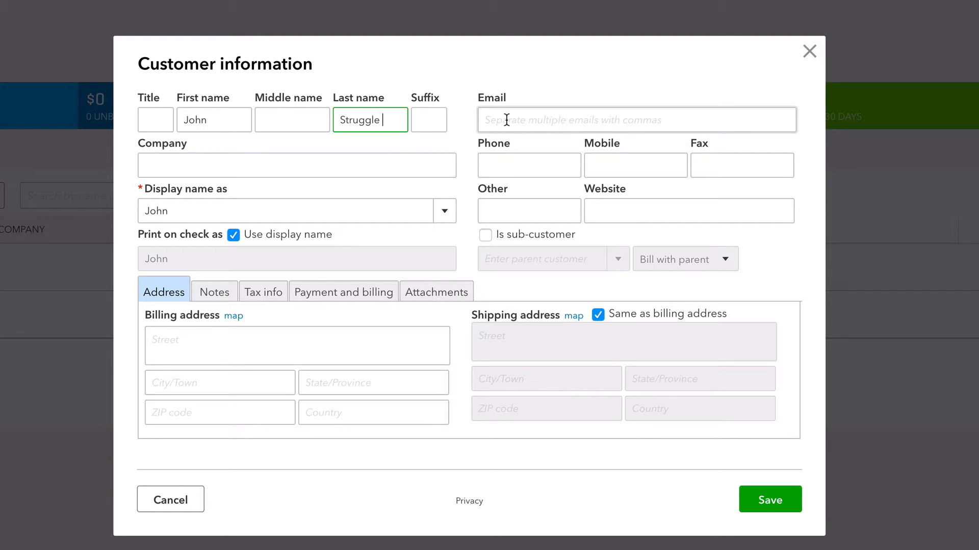
{"action": "mouse_move", "coordinate": [503, 118]}
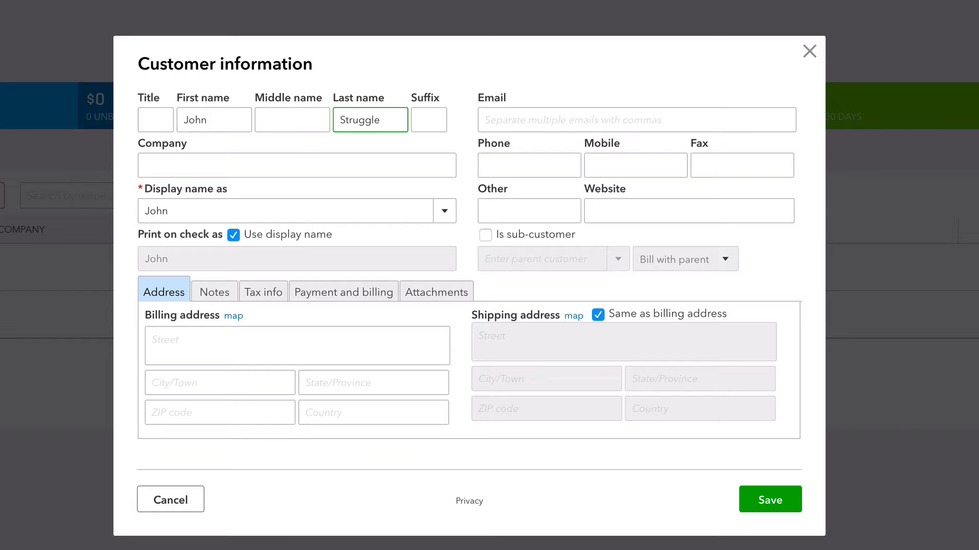
{"action": "left_click", "coordinate": [637, 120]}
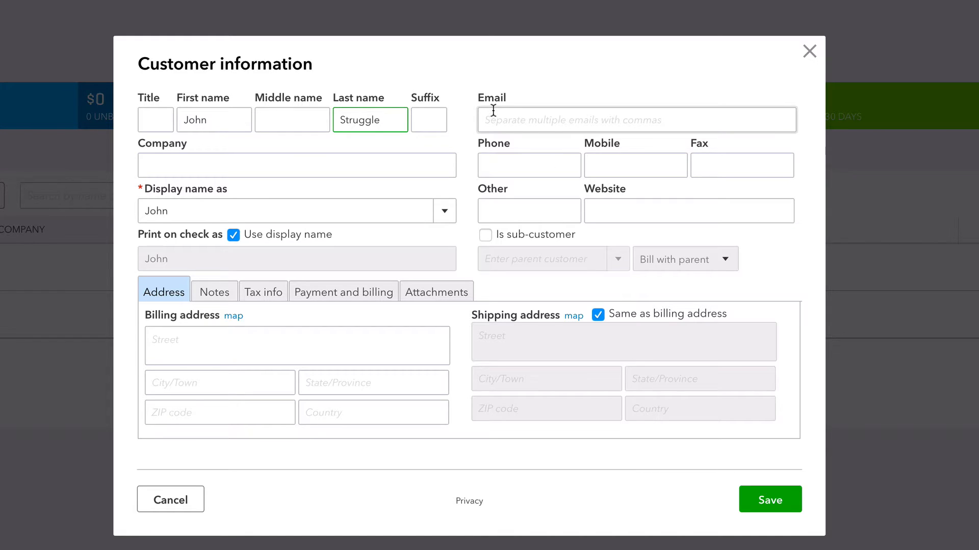
{"action": "left_click", "coordinate": [636, 119]}
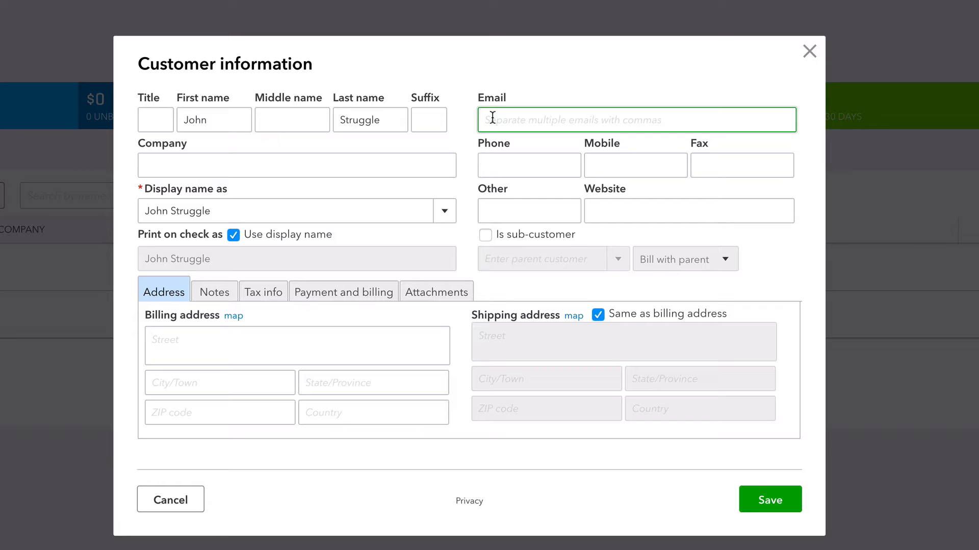
{"action": "mouse_move", "coordinate": [474, 129]}
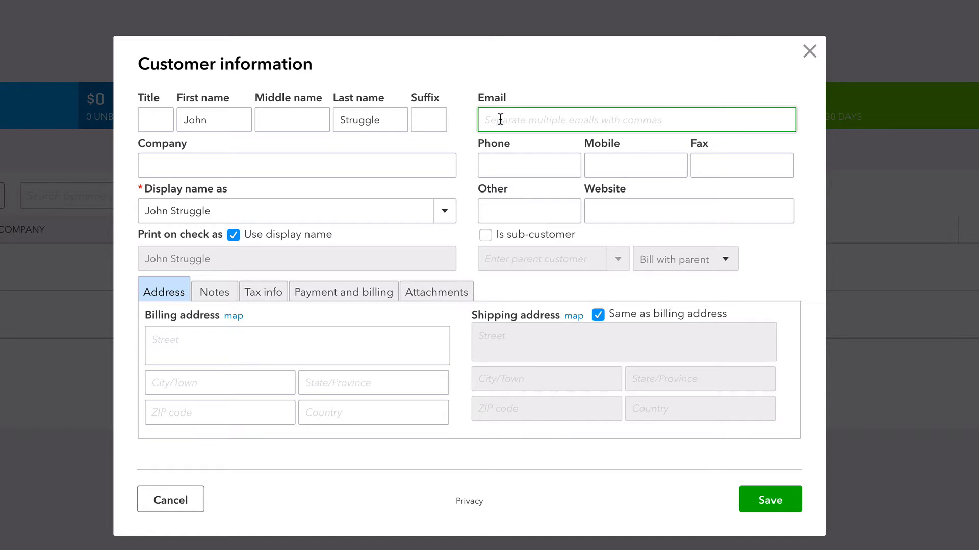
{"action": "mouse_move", "coordinate": [600, 120]}
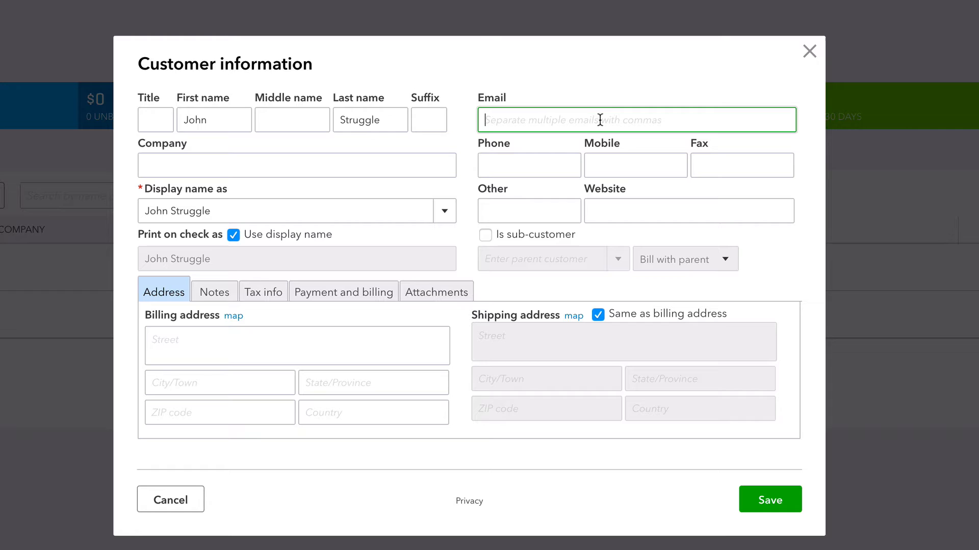
{"action": "mouse_move", "coordinate": [477, 114]}
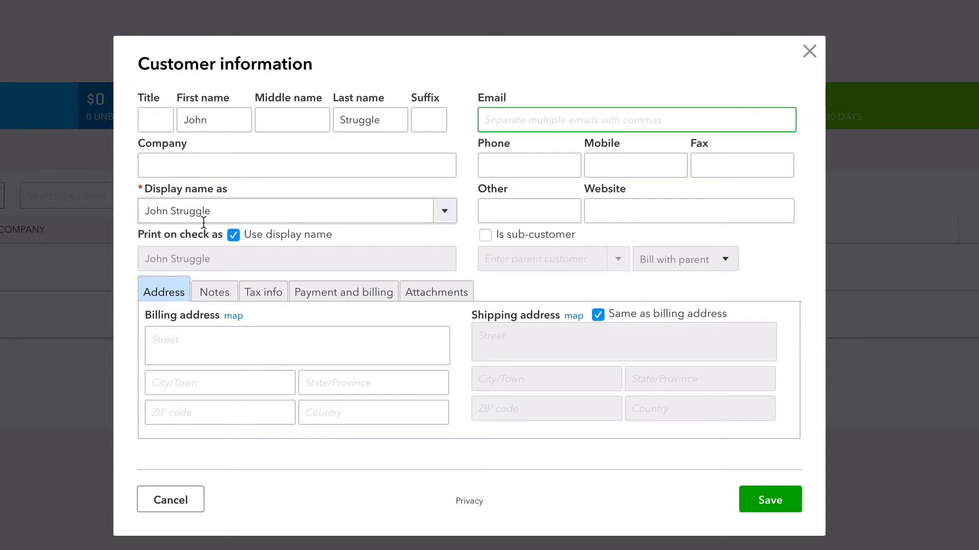
Check the Notes section, then save John Struggle as a new customer.
{"action": "left_click", "coordinate": [529, 164]}
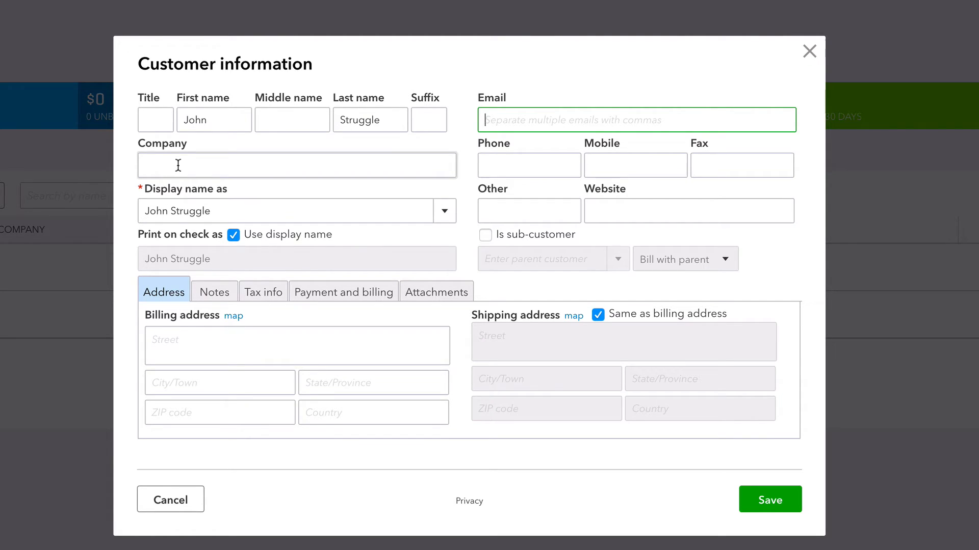
{"action": "left_click", "coordinate": [214, 292]}
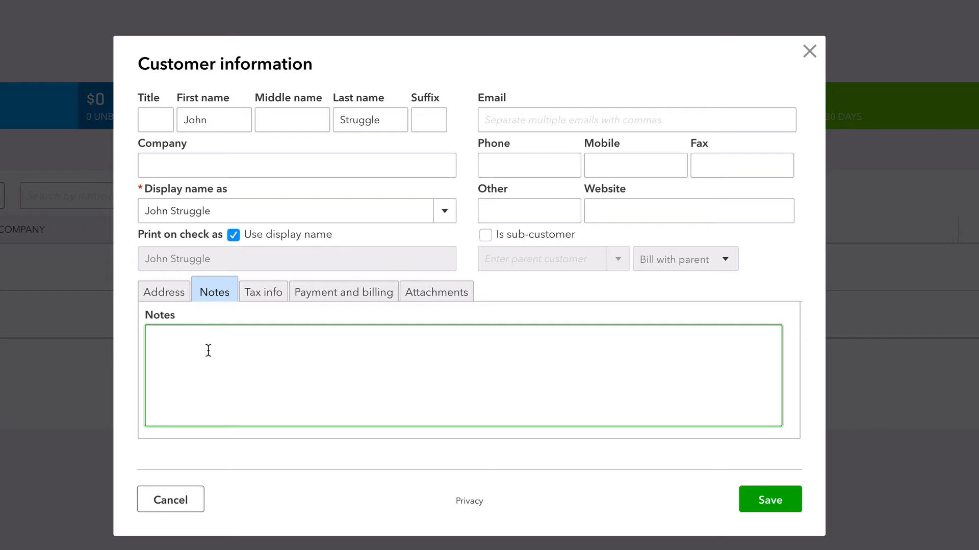
{"action": "mouse_move", "coordinate": [262, 367]}
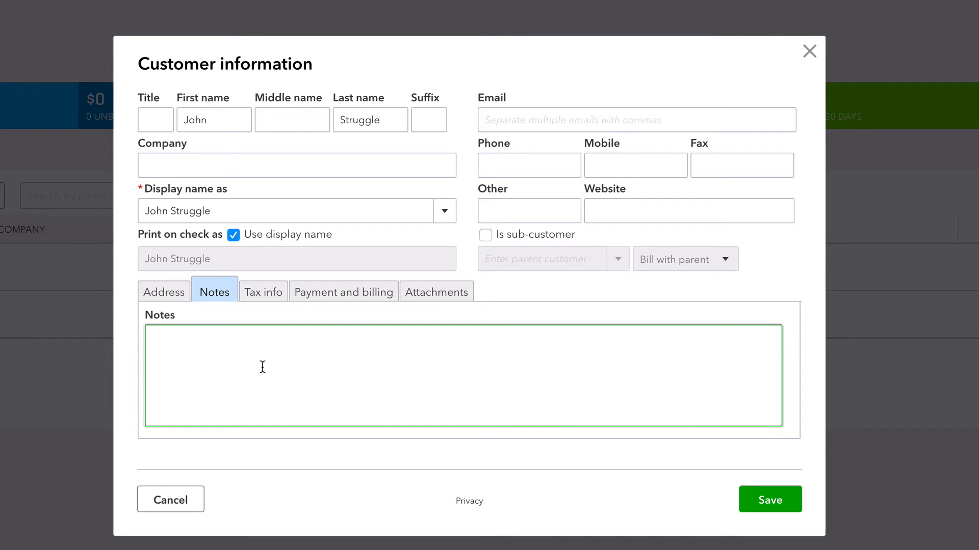
{"action": "left_click", "coordinate": [769, 500]}
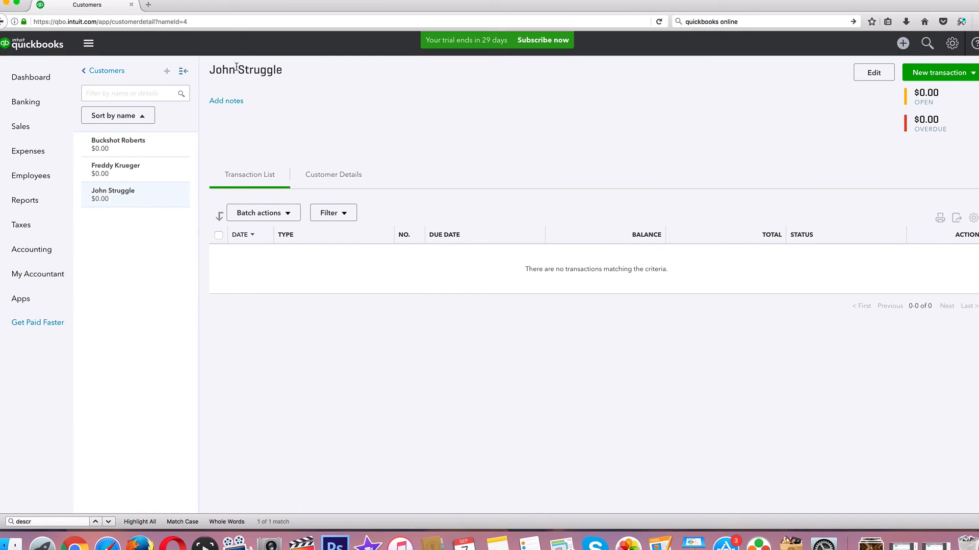
{"action": "mouse_move", "coordinate": [611, 269]}
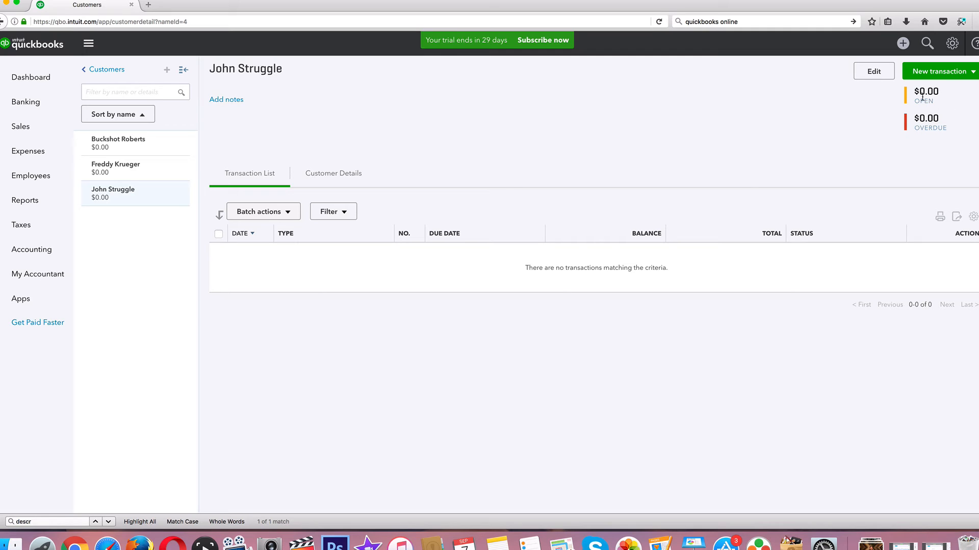
{"action": "mouse_move", "coordinate": [873, 72]}
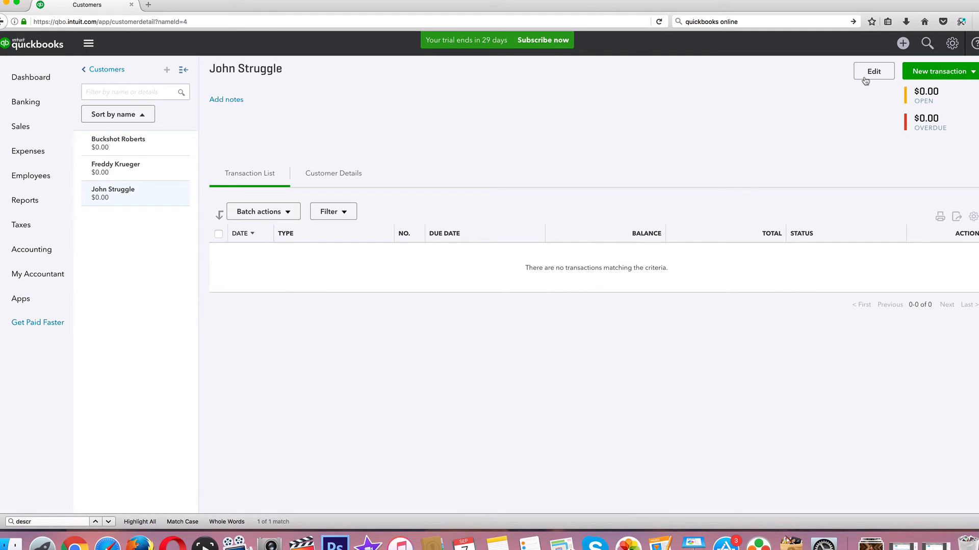
Review John Struggle's details in the edit form and close without changes.
{"action": "left_click", "coordinate": [873, 70]}
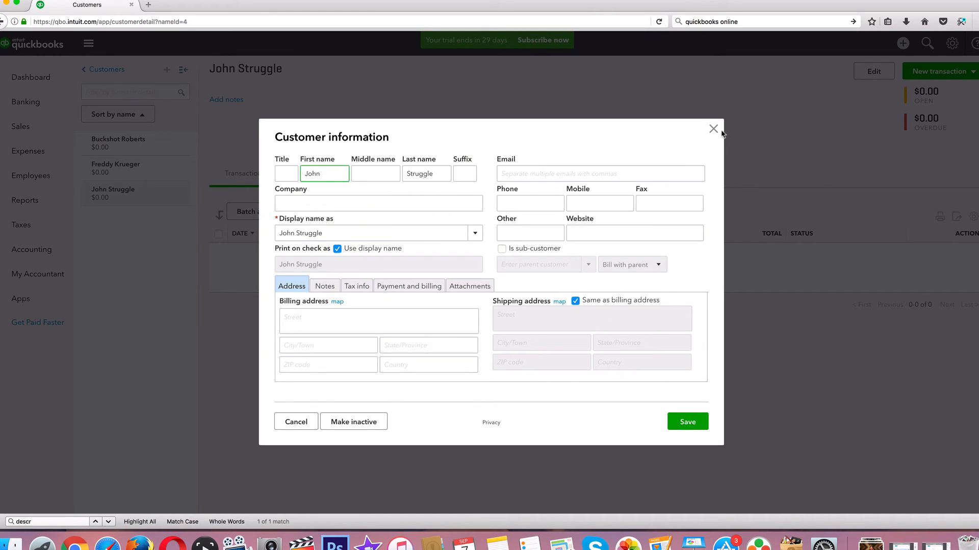
{"action": "left_click", "coordinate": [714, 128]}
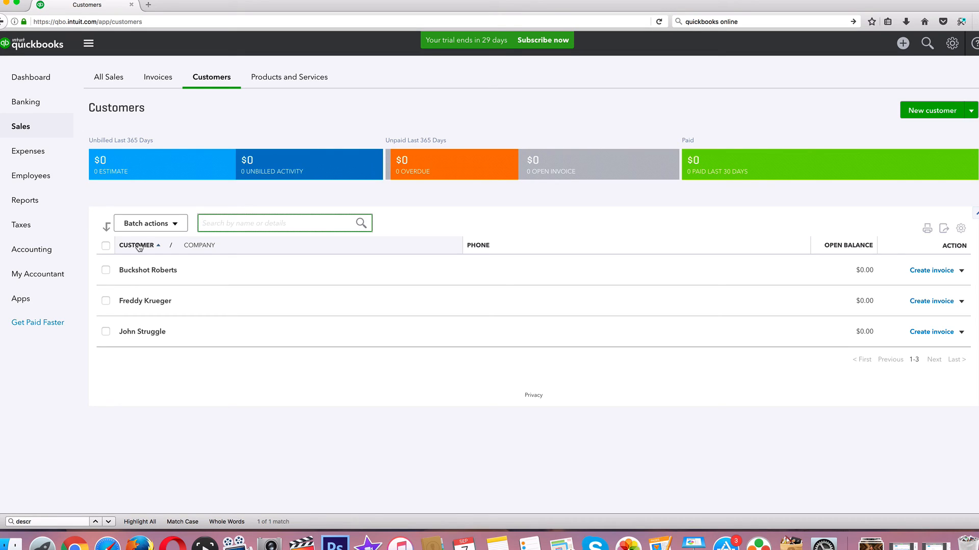
Show the extra actions menu next to Create invoice for John Struggle.
{"action": "left_click", "coordinate": [962, 331]}
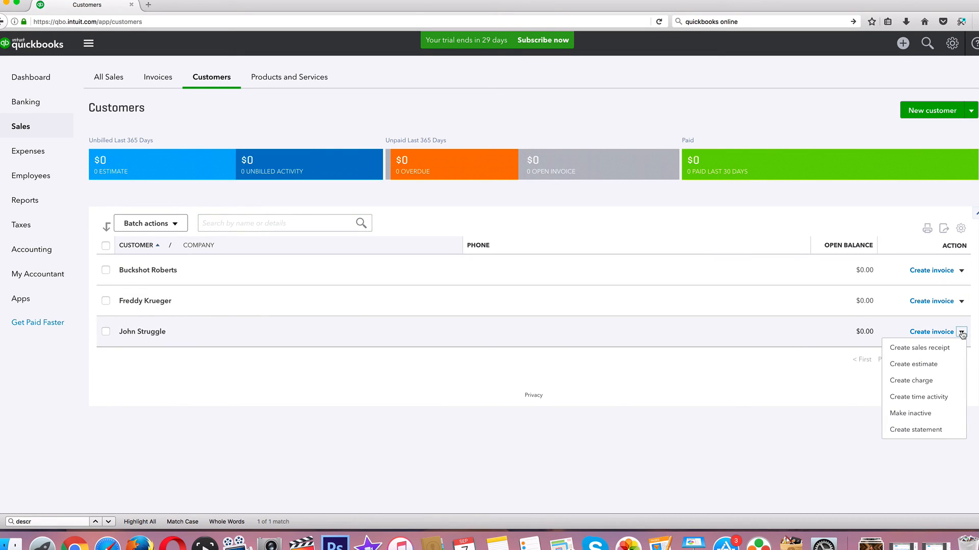
{"action": "mouse_move", "coordinate": [685, 437]}
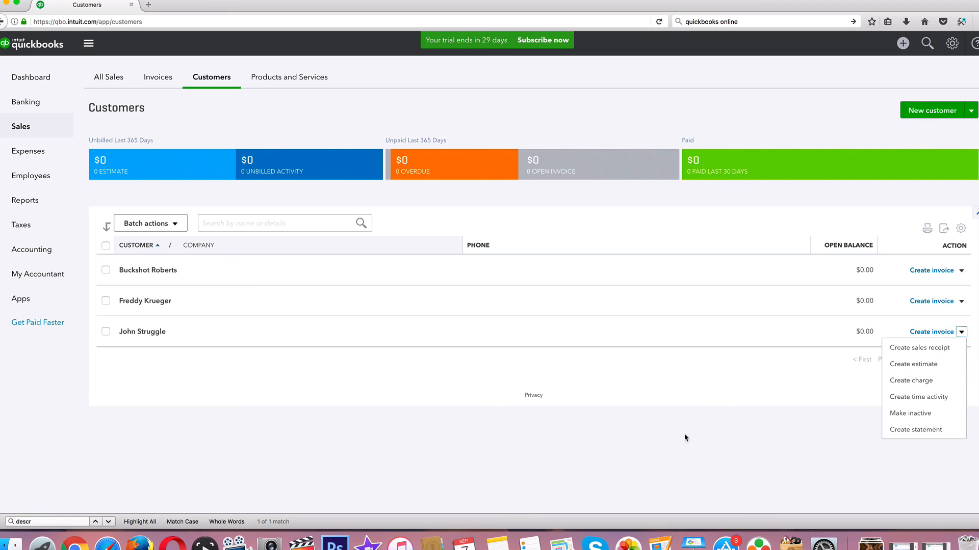
{"action": "mouse_move", "coordinate": [618, 438]}
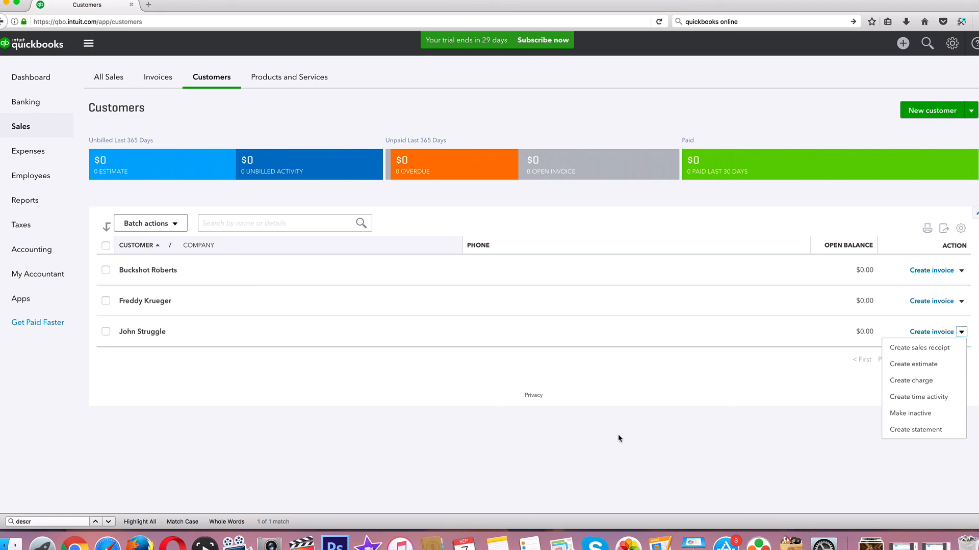